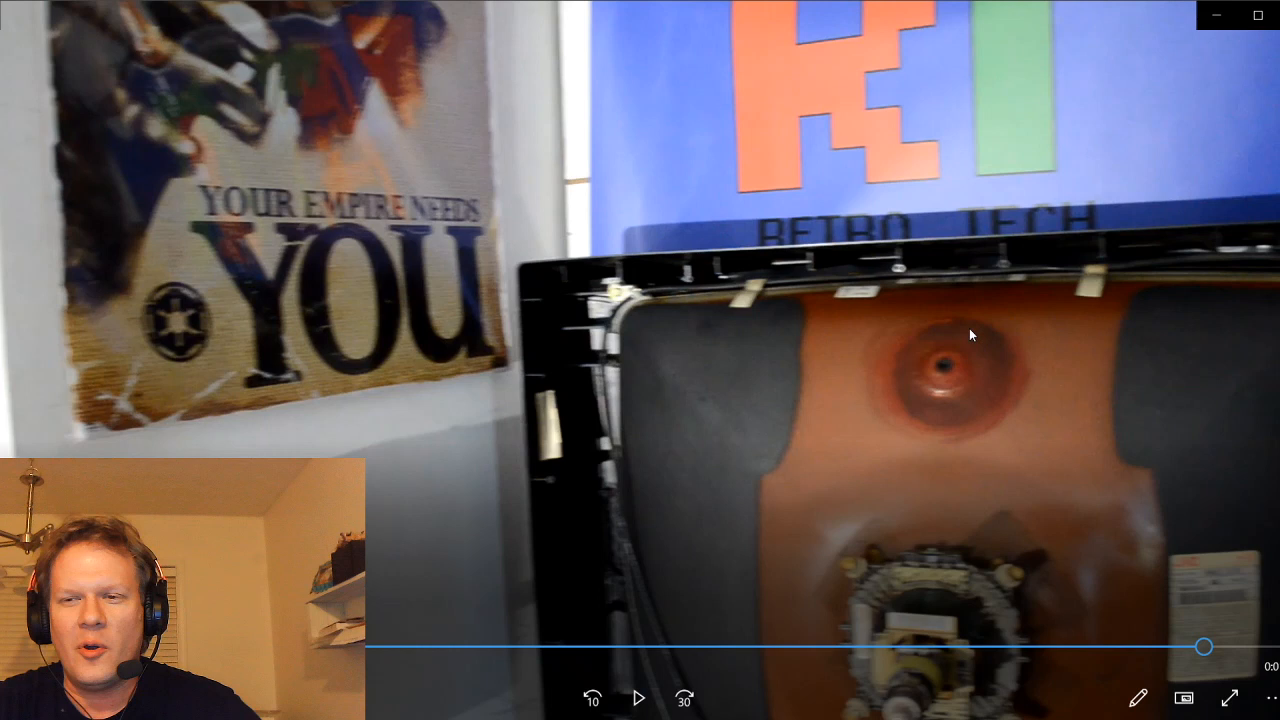
mouse_move(984, 442)
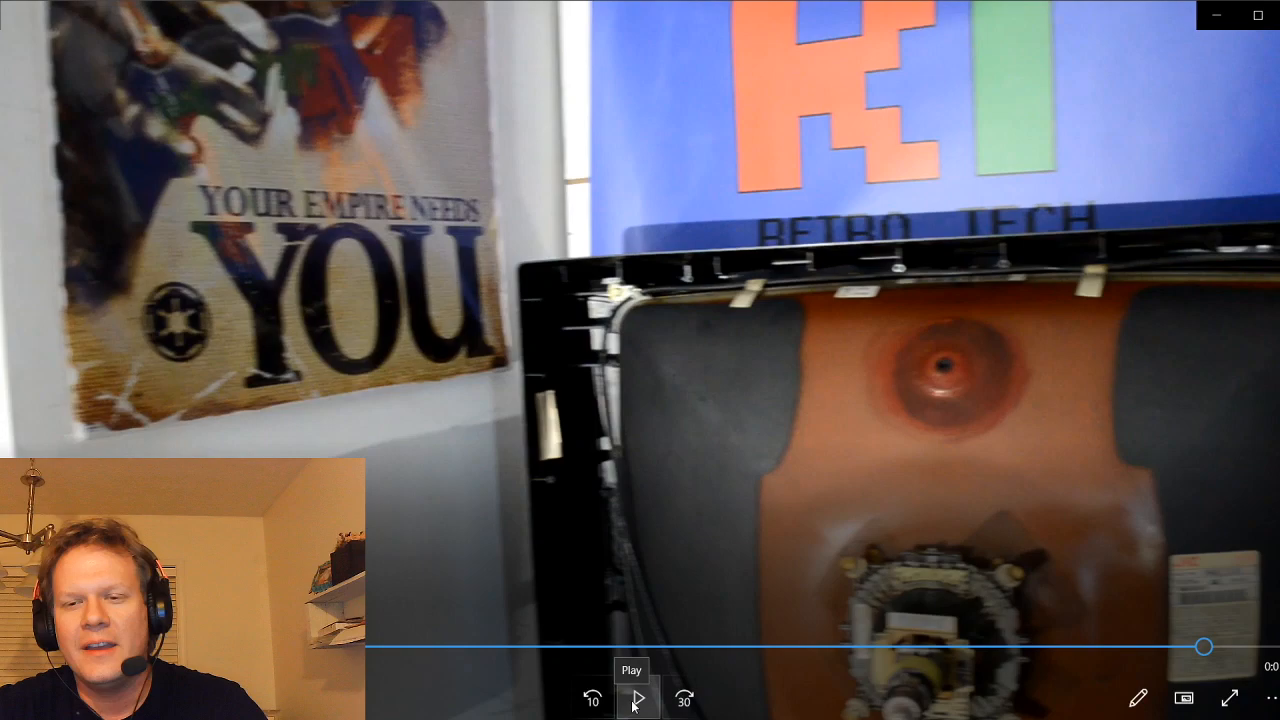
Resume playback of the paused cleaned picture tube clip.
left_click(638, 700)
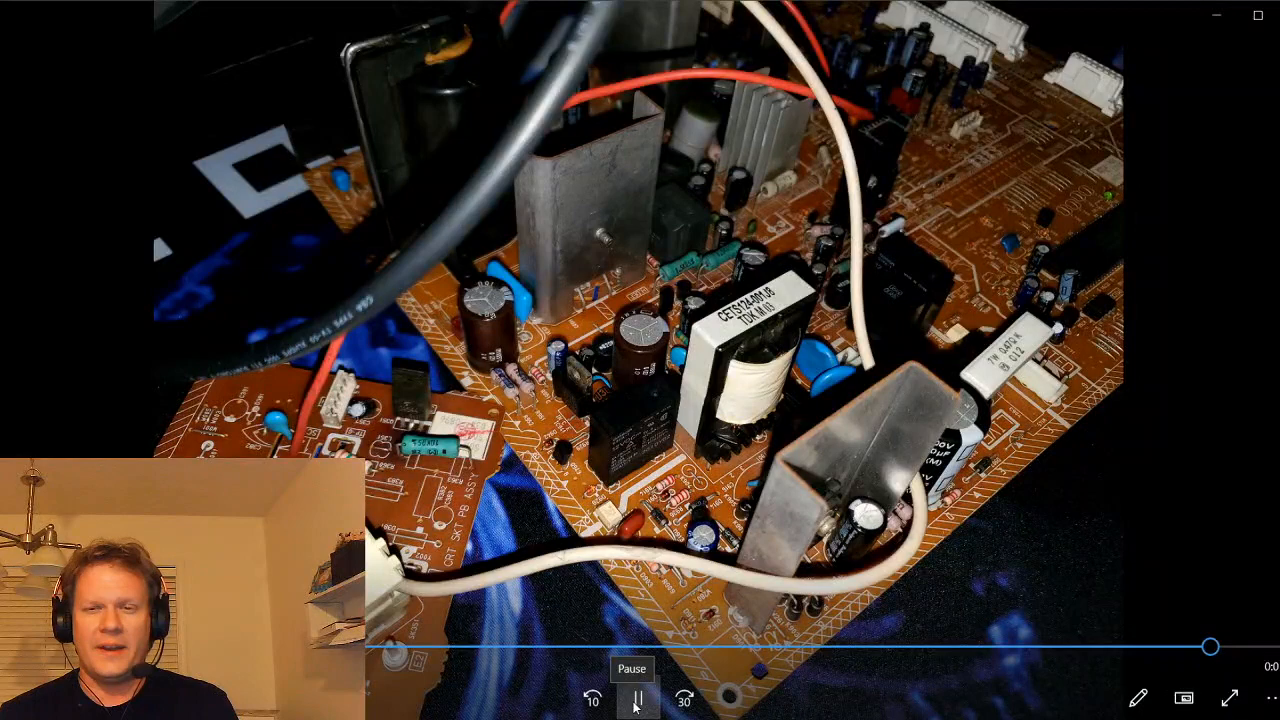
Play the cleaned circuit board clip through to the RT logo end card, then start the next clip.
left_click(632, 698)
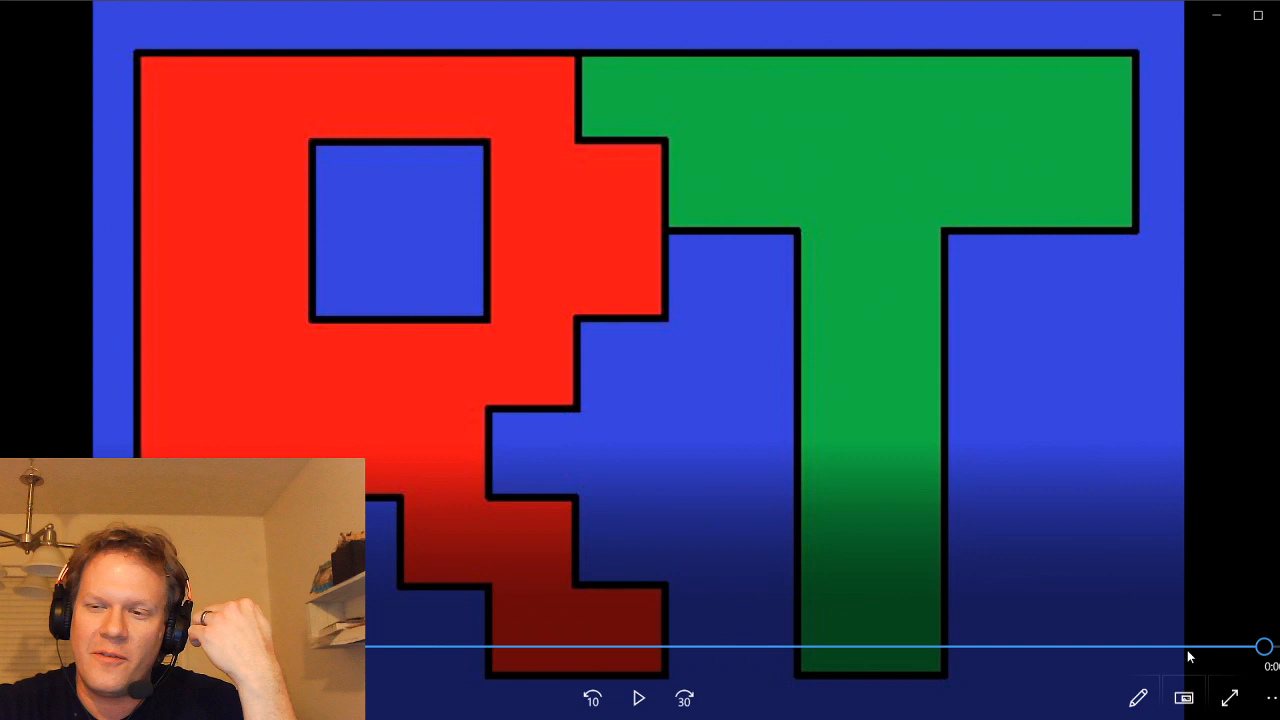
left_click(640, 698)
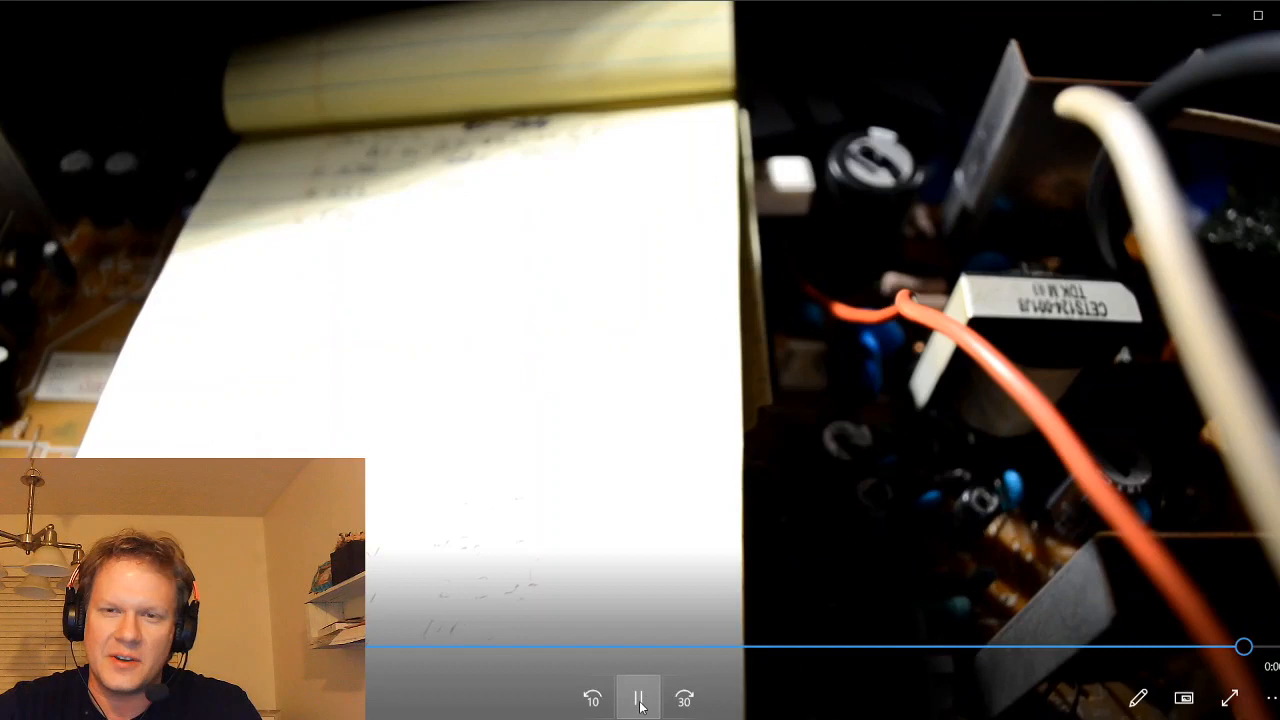